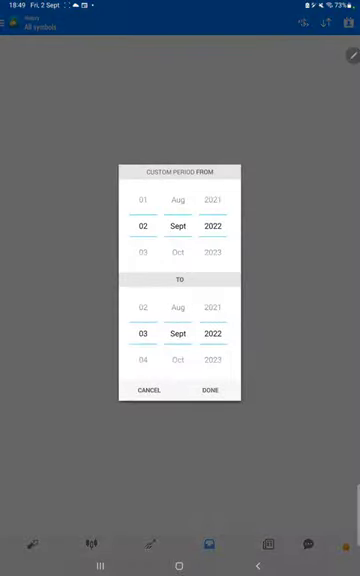
Step: Scroll the MT4 history for the 2–3 Sept 2022 period to view GOLD buy trades and totals
scroll(down, 3)
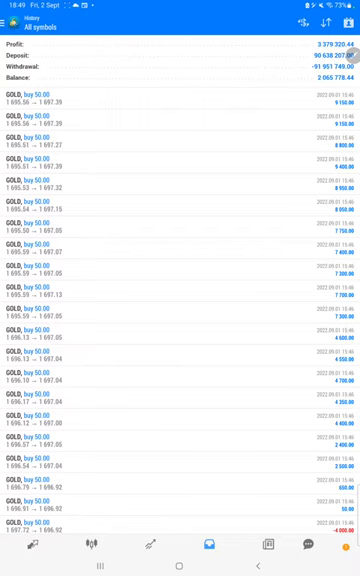
Step: Scroll further down the history list to the earlier GOLD sell trades
scroll(down, 3)
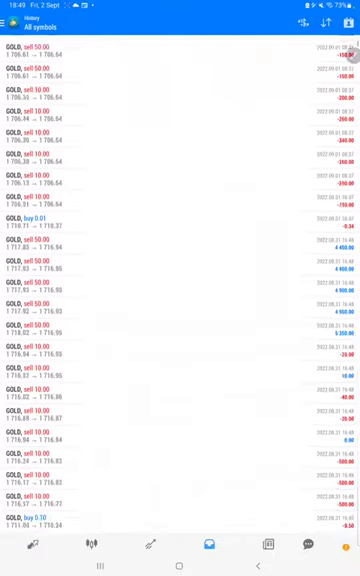
scroll(down, 3)
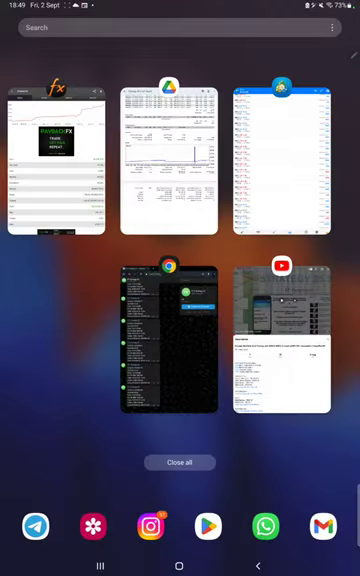
click(55, 160)
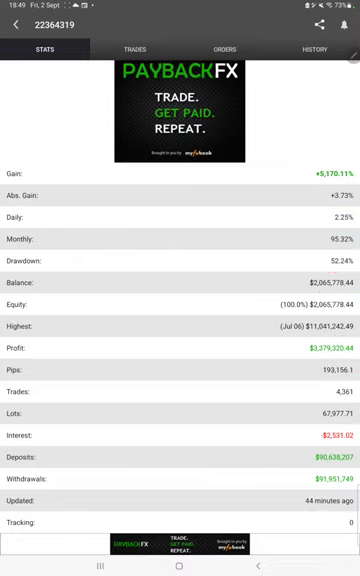
click(144, 50)
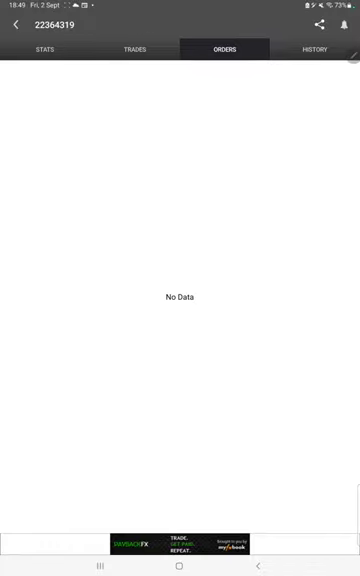
Step: Move past the empty ORDERS tab to the next tab
click(318, 51)
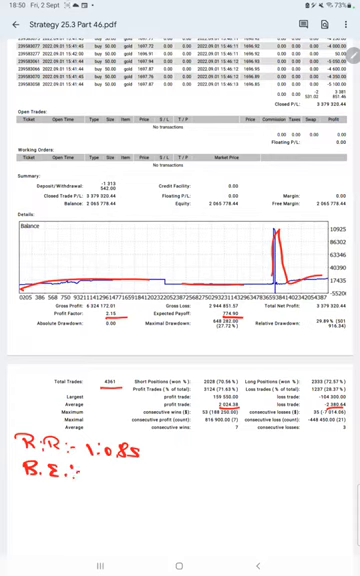
Step: Handwrite figures 54.1 and 17 onto the Strategy 25.3 Part 46 statement
text(54.1%)
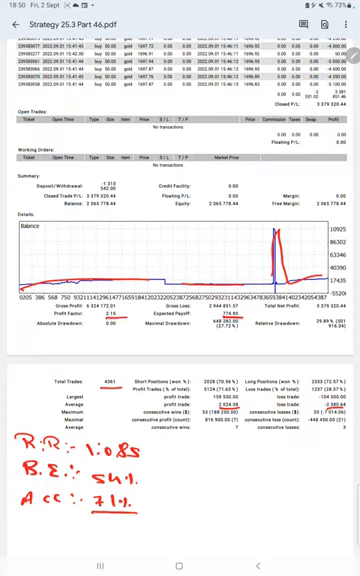
text(17)
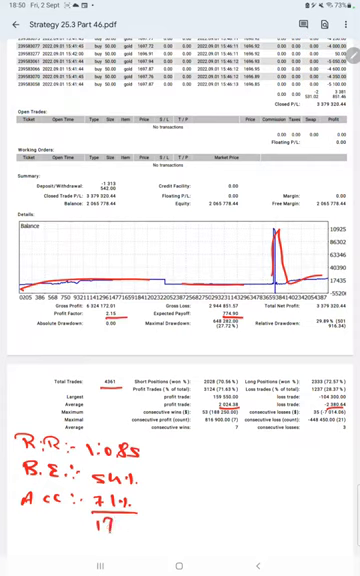